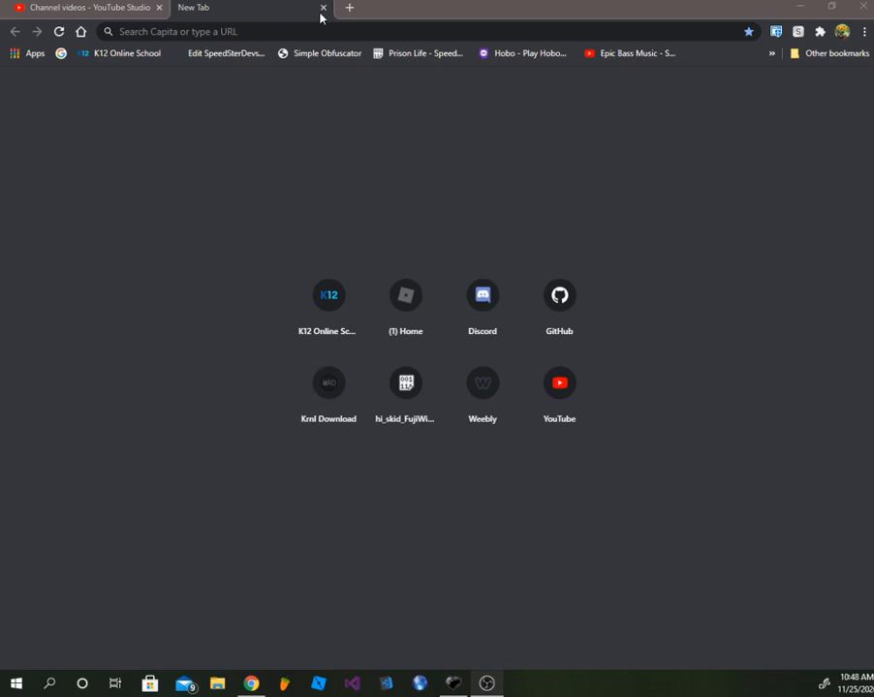
Try Inject, dismiss the 'launch Roblox' warning, then close the FantasyDream exploit window.
click(388, 31)
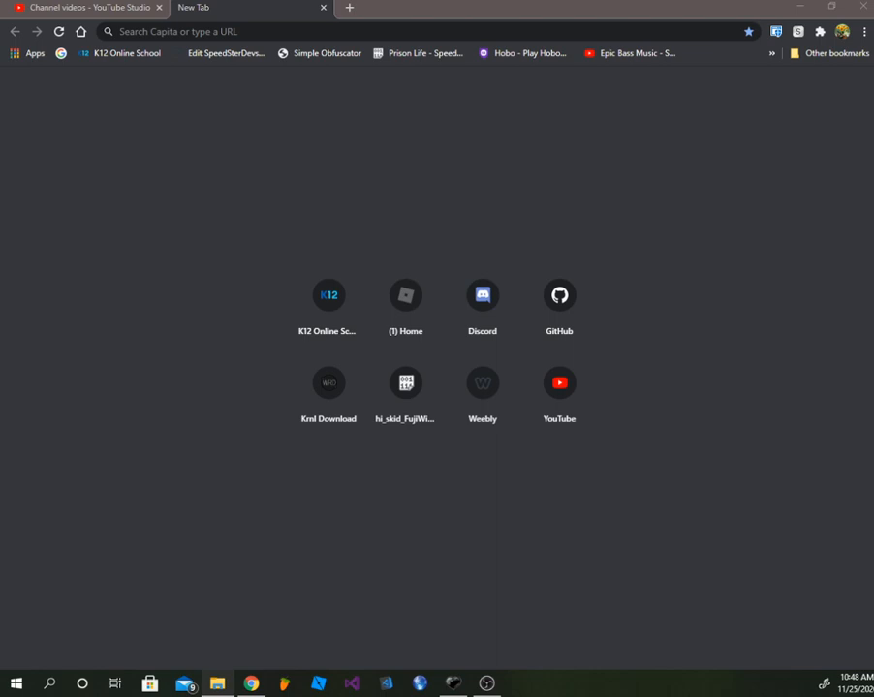
click(217, 684)
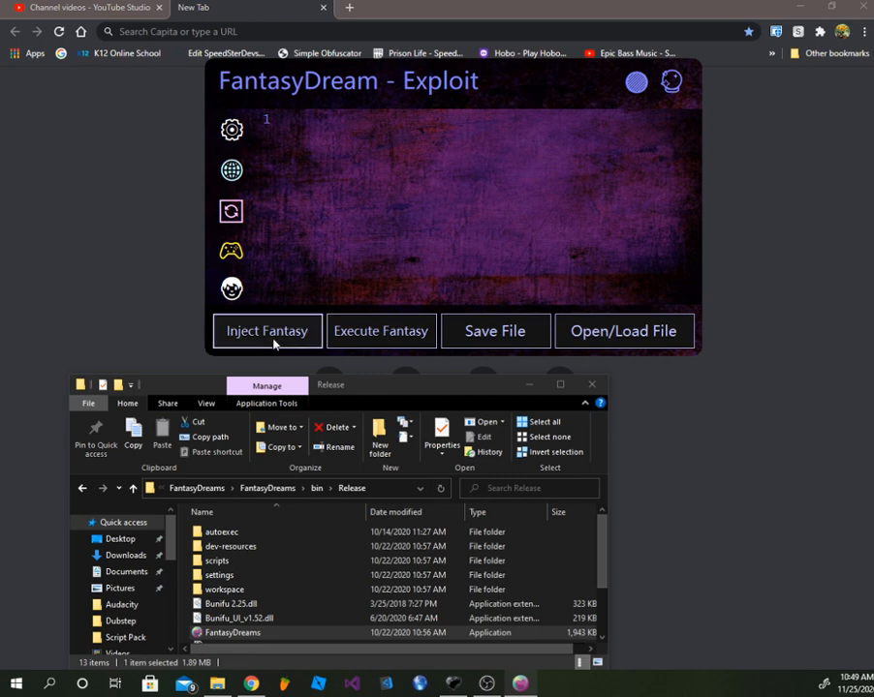
click(267, 329)
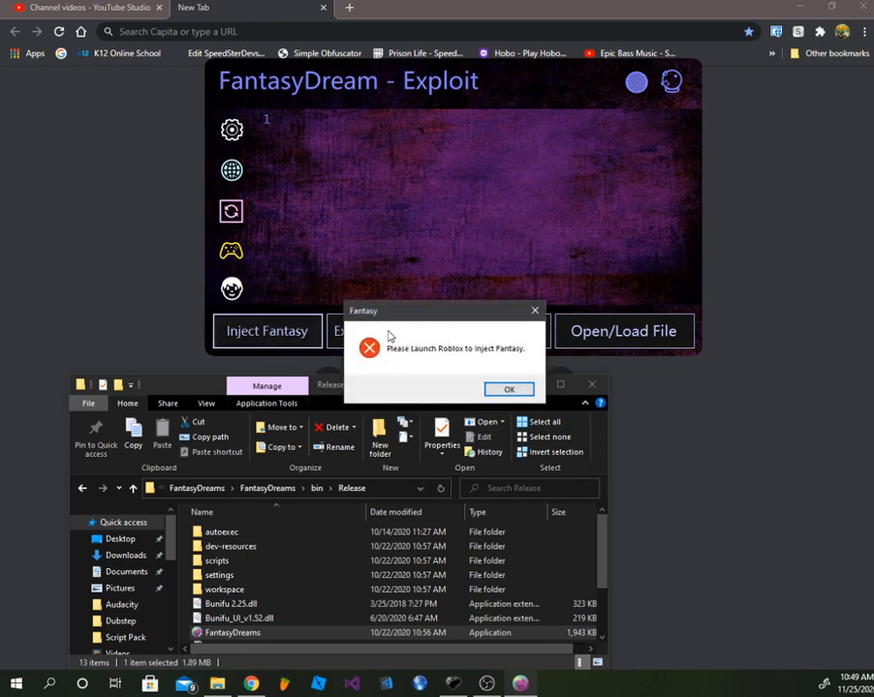
click(508, 387)
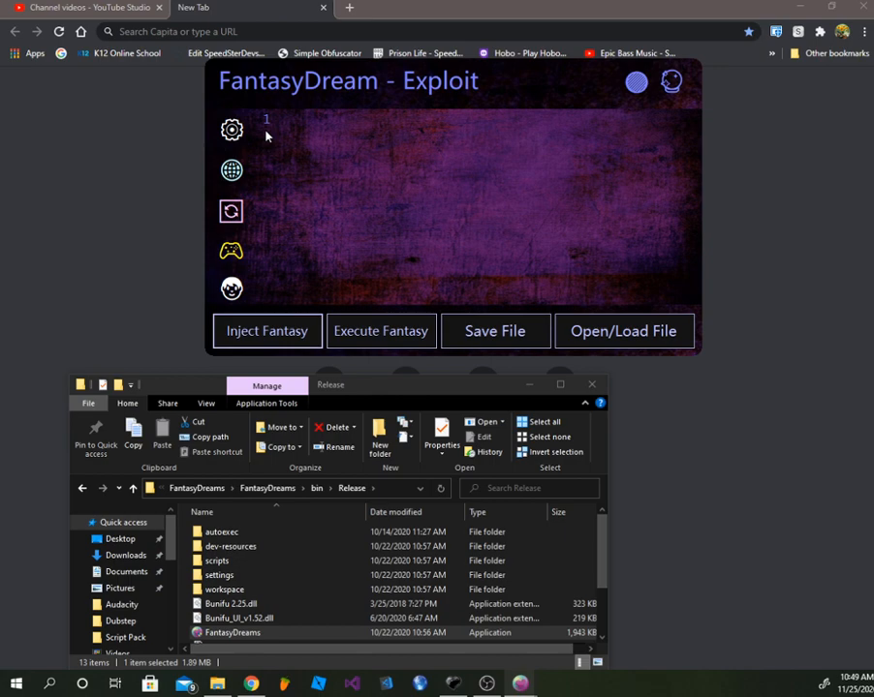
click(232, 128)
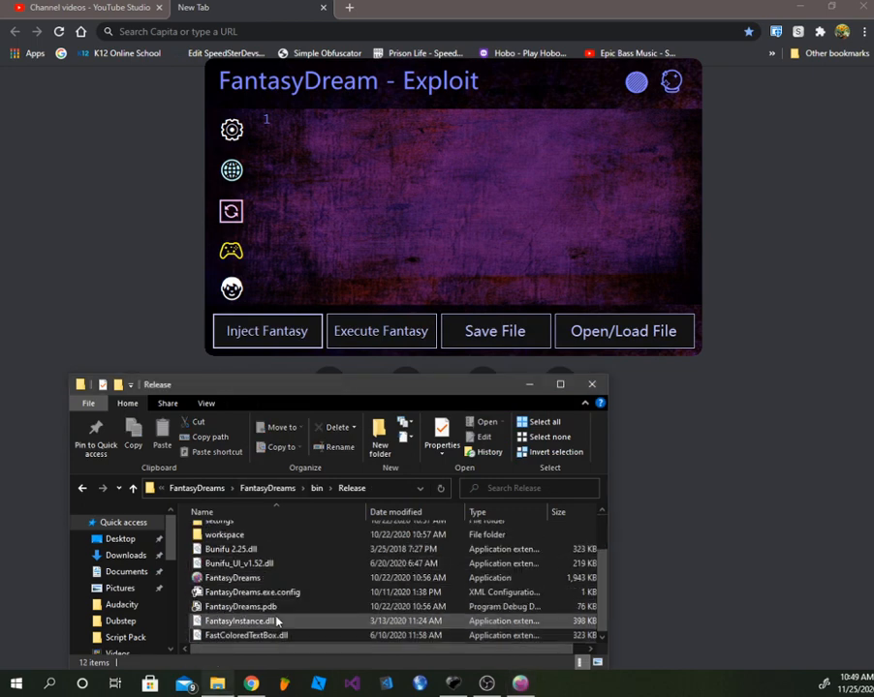
click(591, 384)
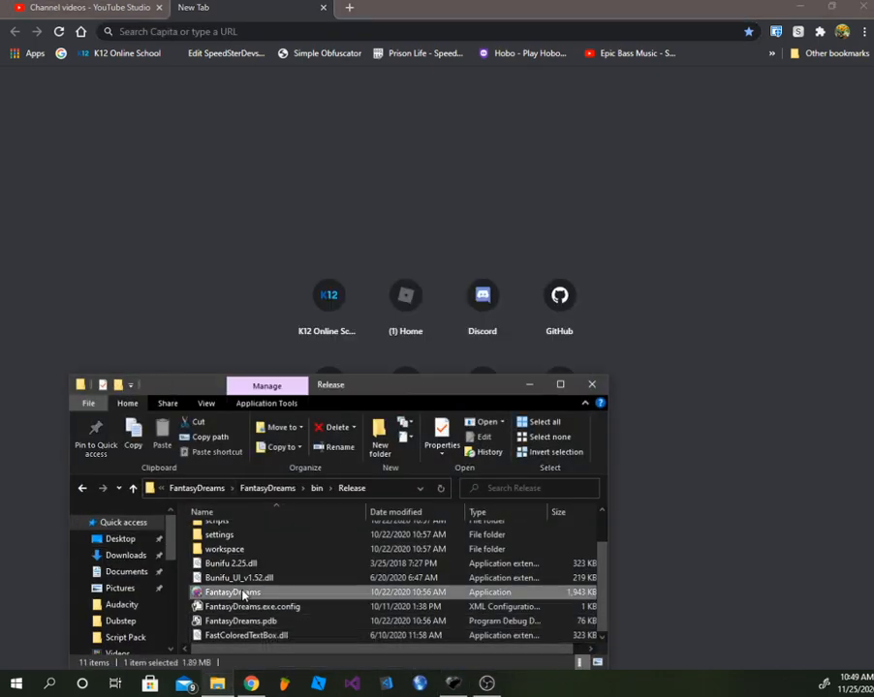
Relaunch FantasyDreams.exe and acknowledge the 'no System Updates' notice.
double_click(232, 593)
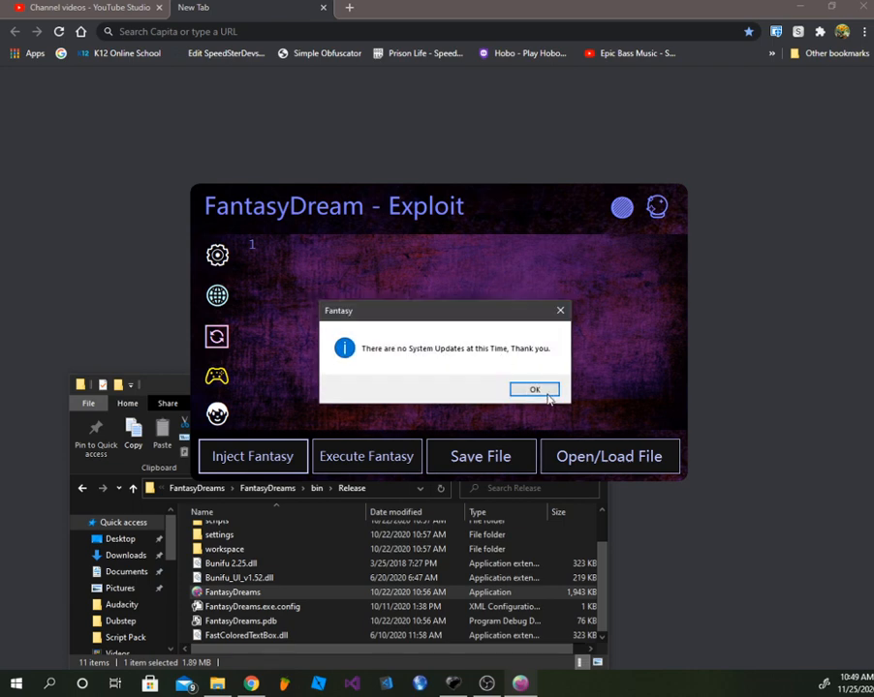
click(534, 389)
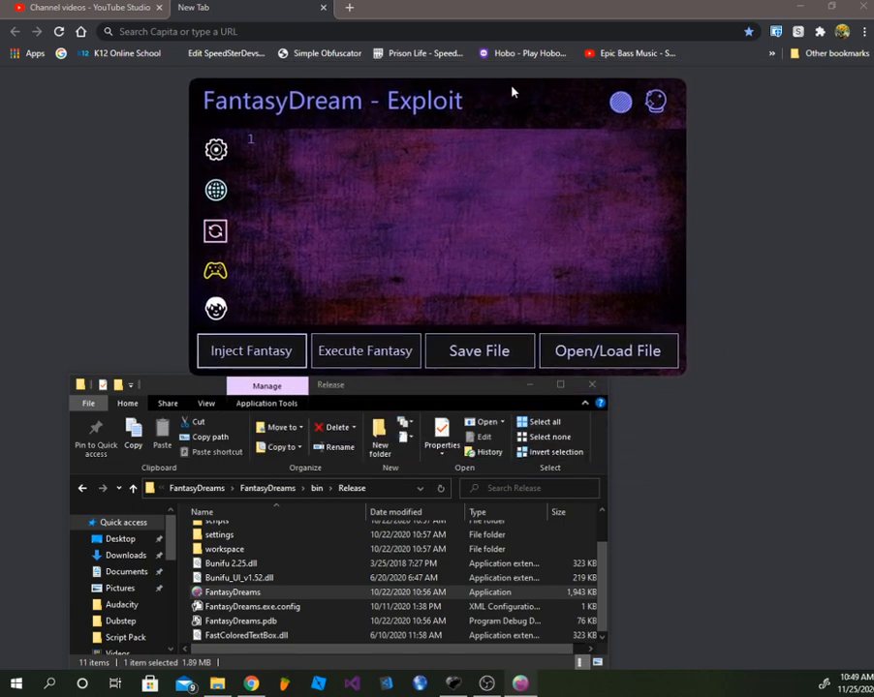